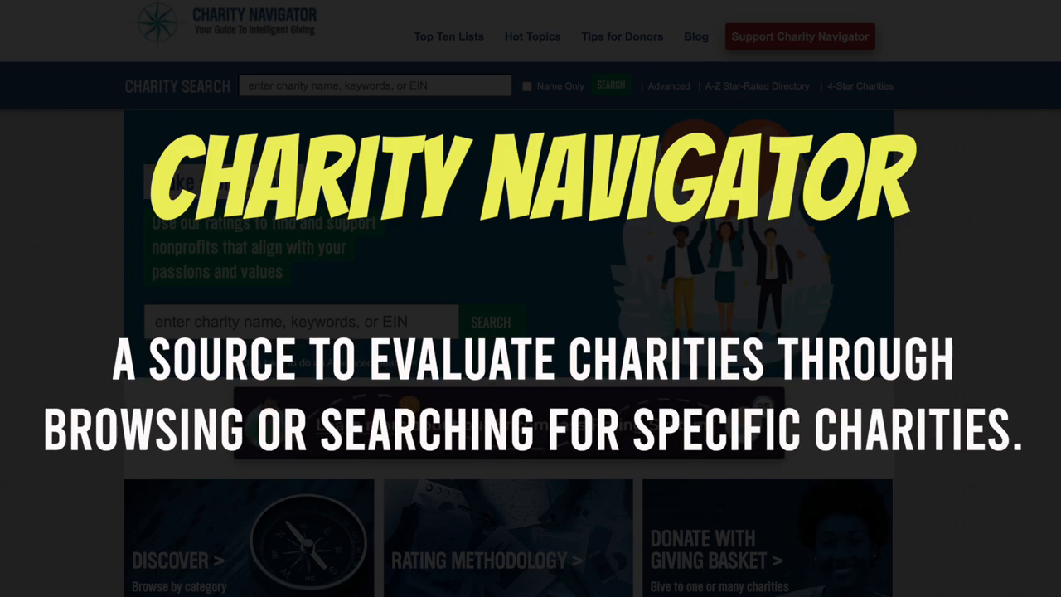
{"action": "scroll", "scroll_direction": "down", "scroll_amount": 3}
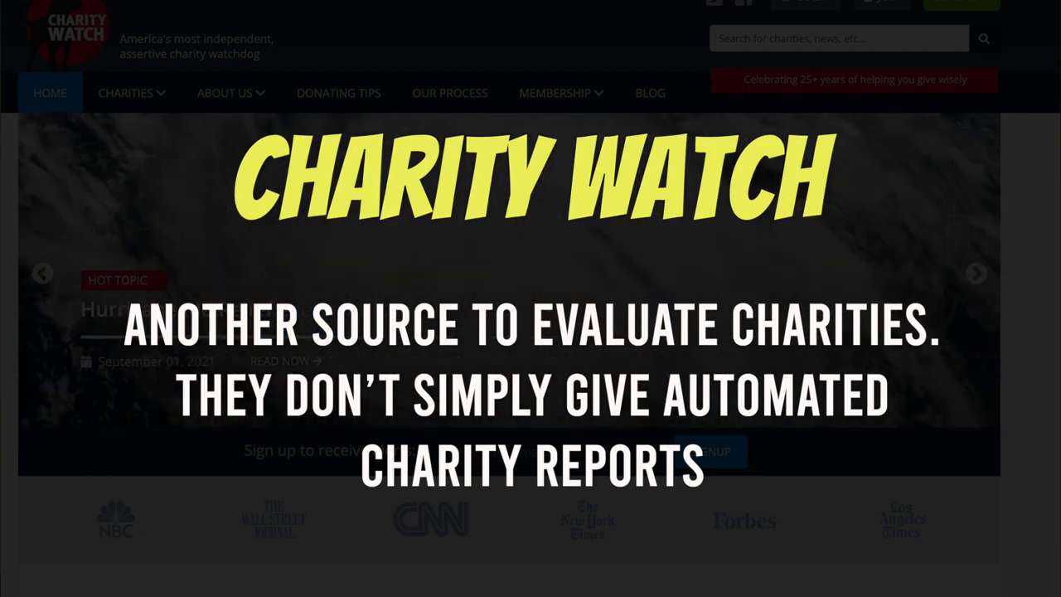
{"action": "scroll", "scroll_direction": "down", "scroll_amount": 3}
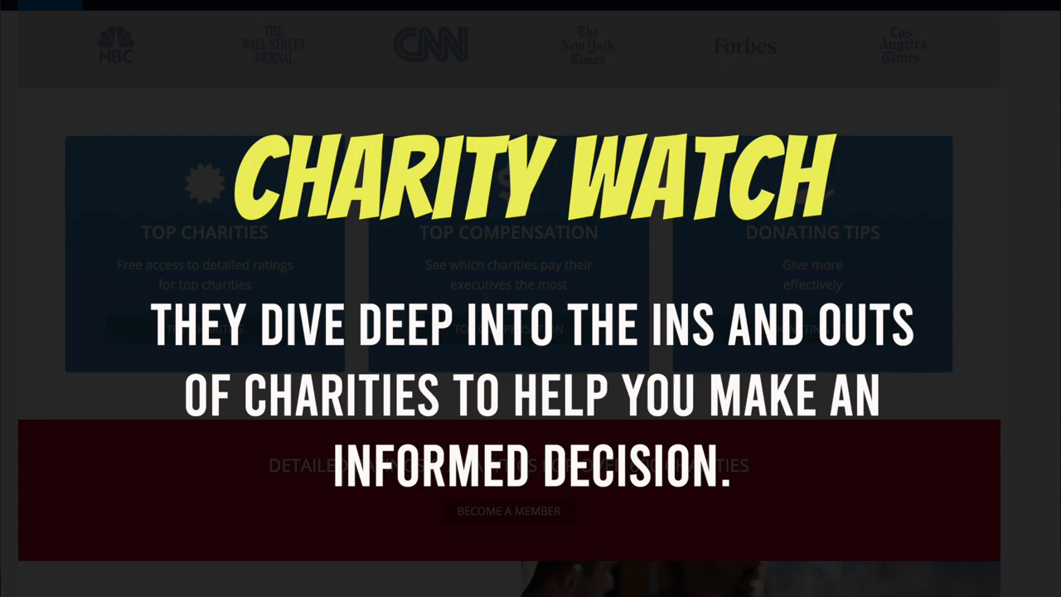
{"action": "scroll", "scroll_direction": "down", "scroll_amount": 3}
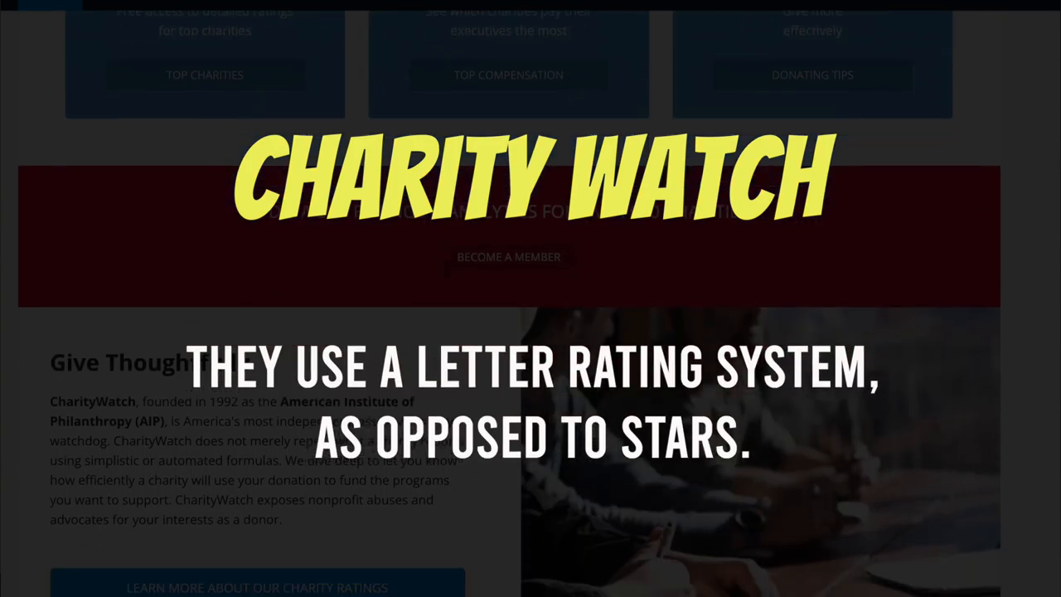